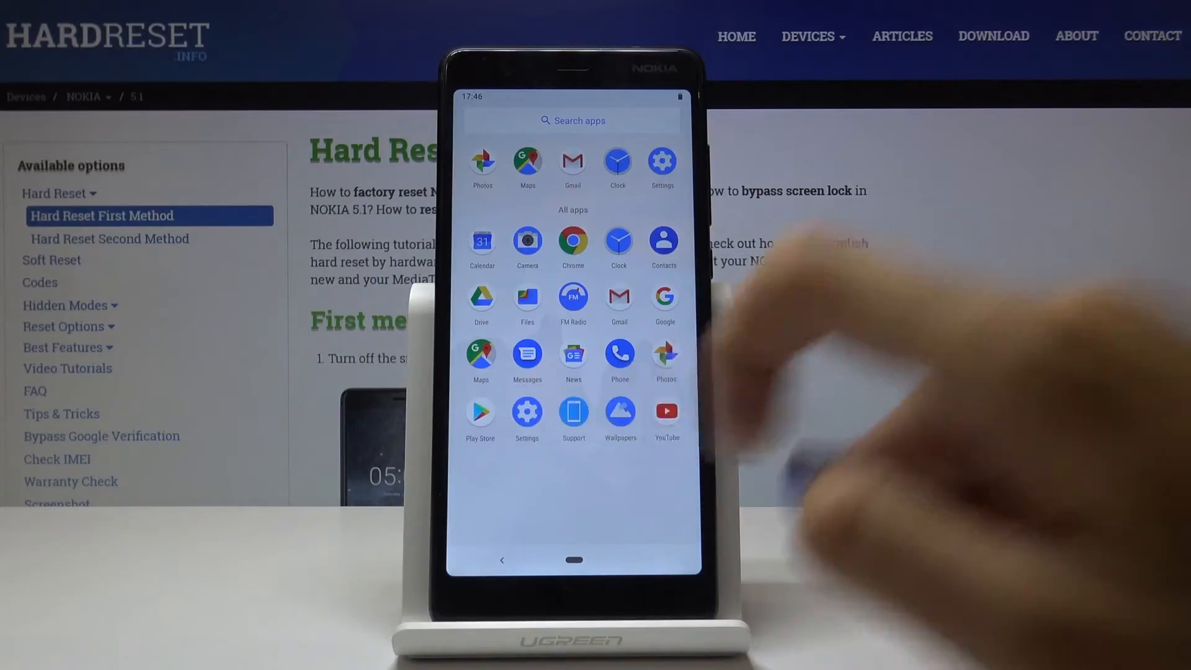
Open Settings from the app drawer and go to the Accessibility page.
left_click(662, 162)
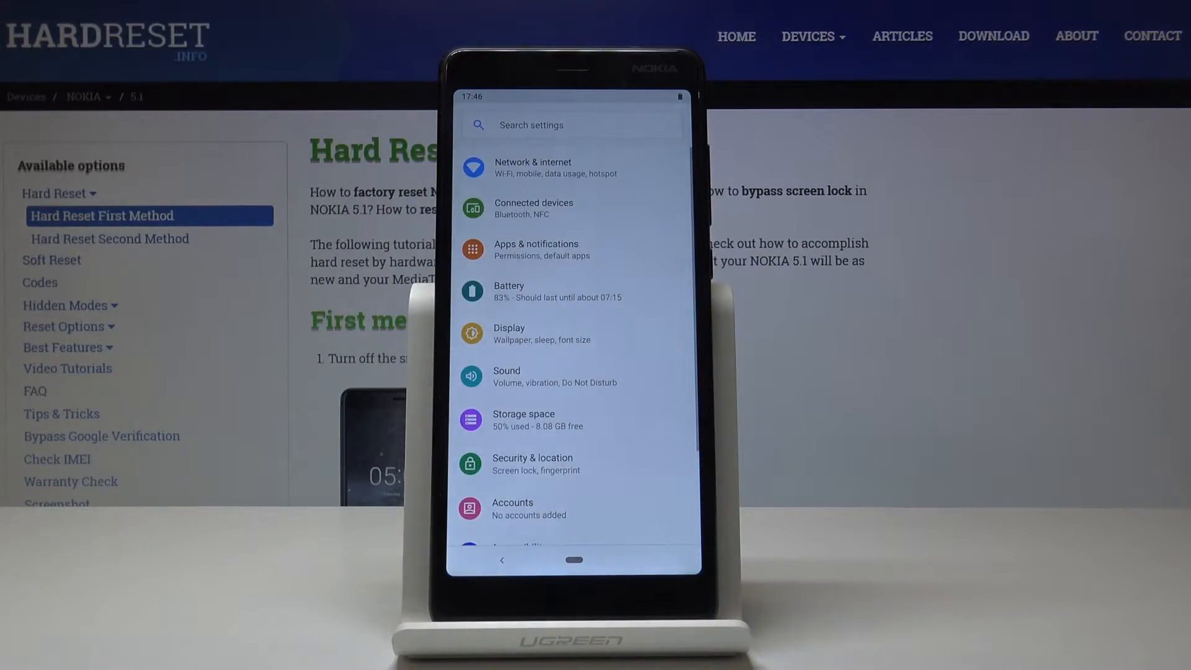
scroll("down", 3)
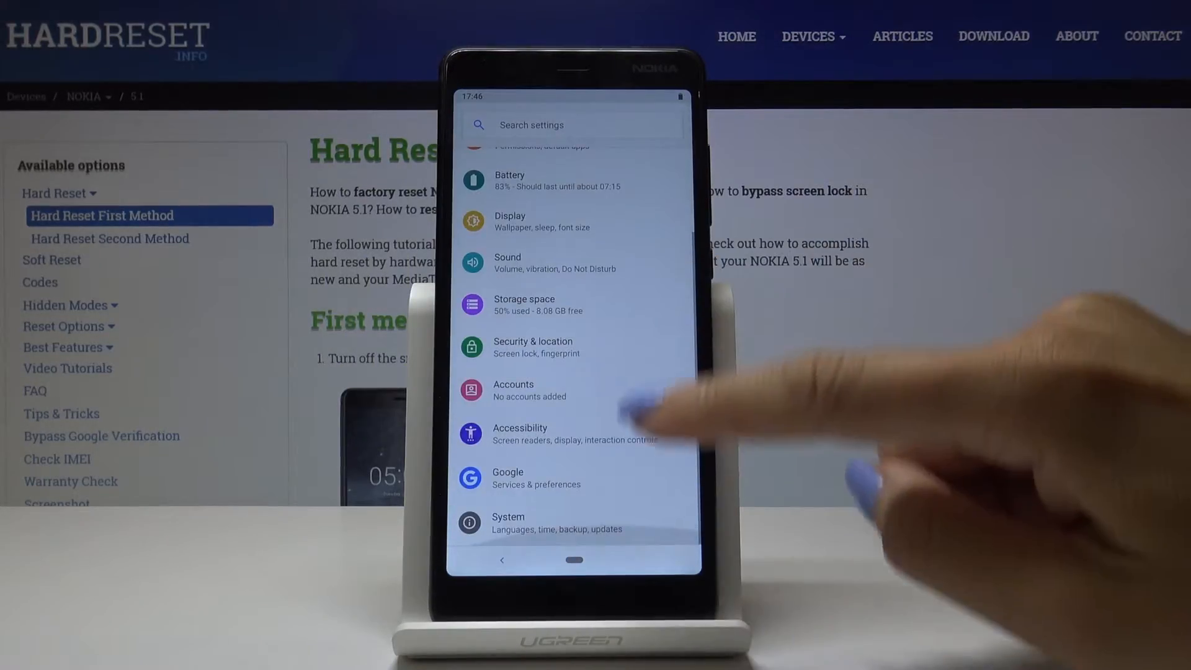
left_click(521, 433)
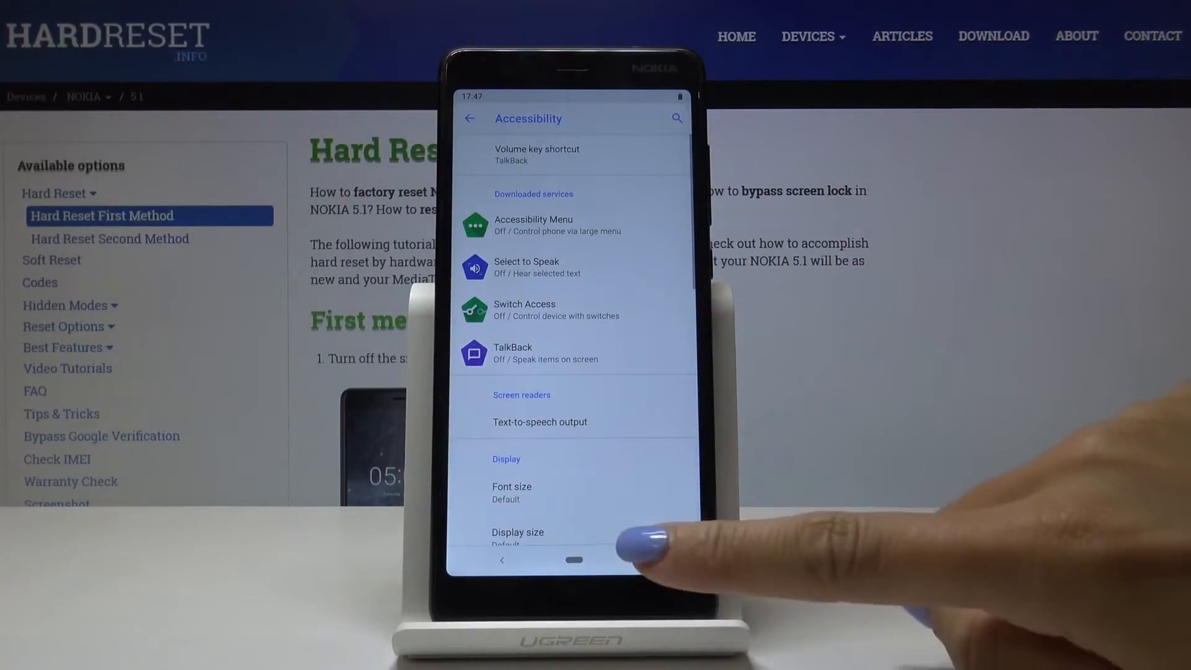
Scroll to the Display section showing Magnification, Color correction and Color inversion.
scroll("down", 3)
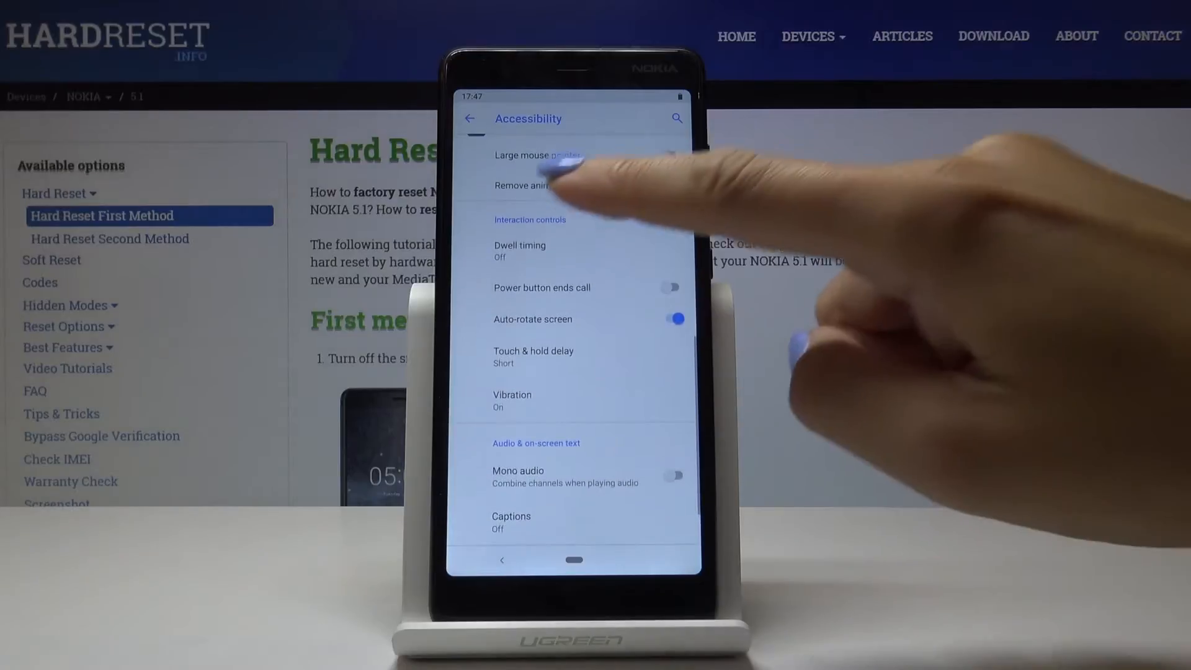
scroll("down", 3)
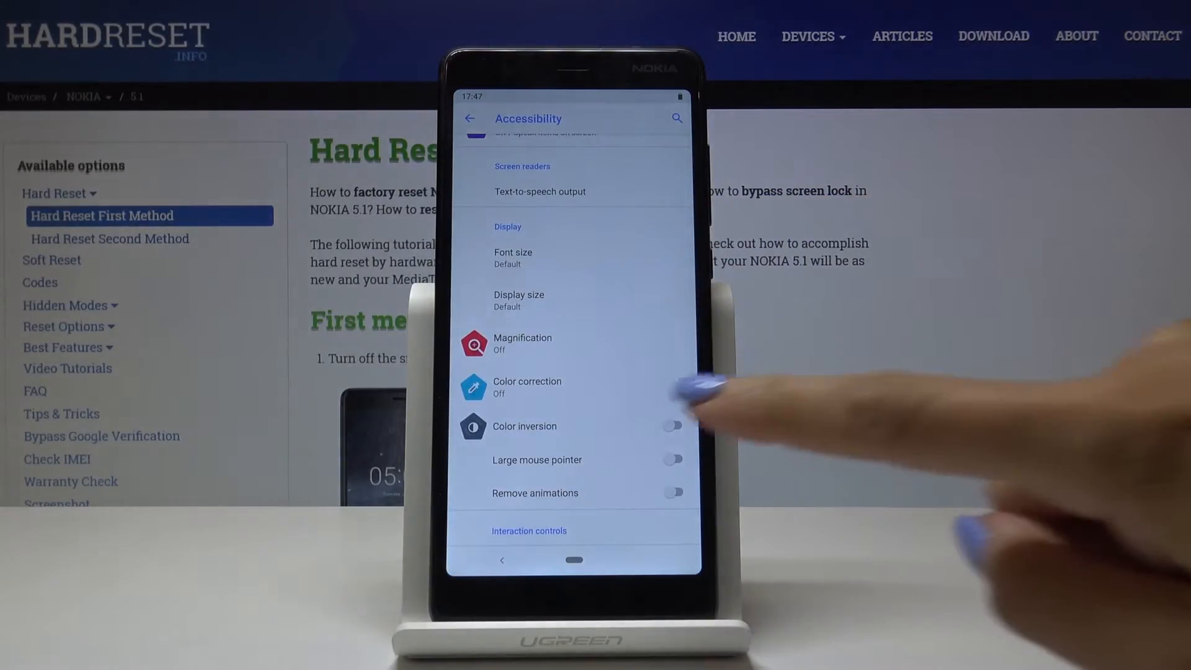
Toggle Color inversion on, then off again, and return to the home screen.
left_click(671, 424)
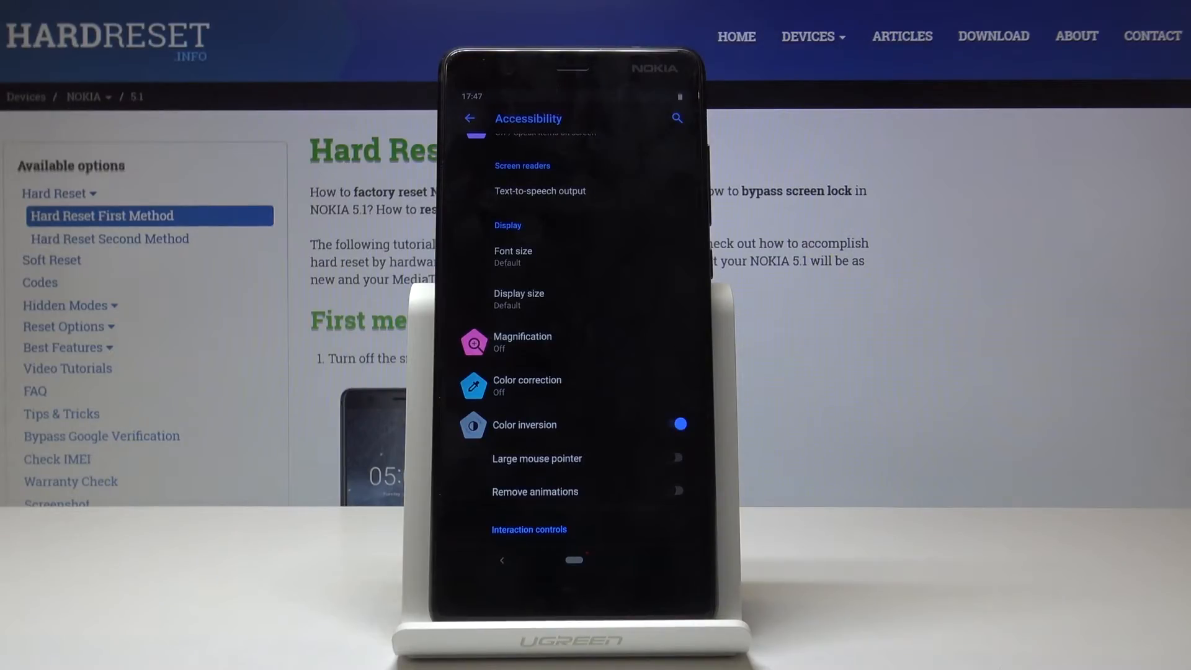
left_click(673, 423)
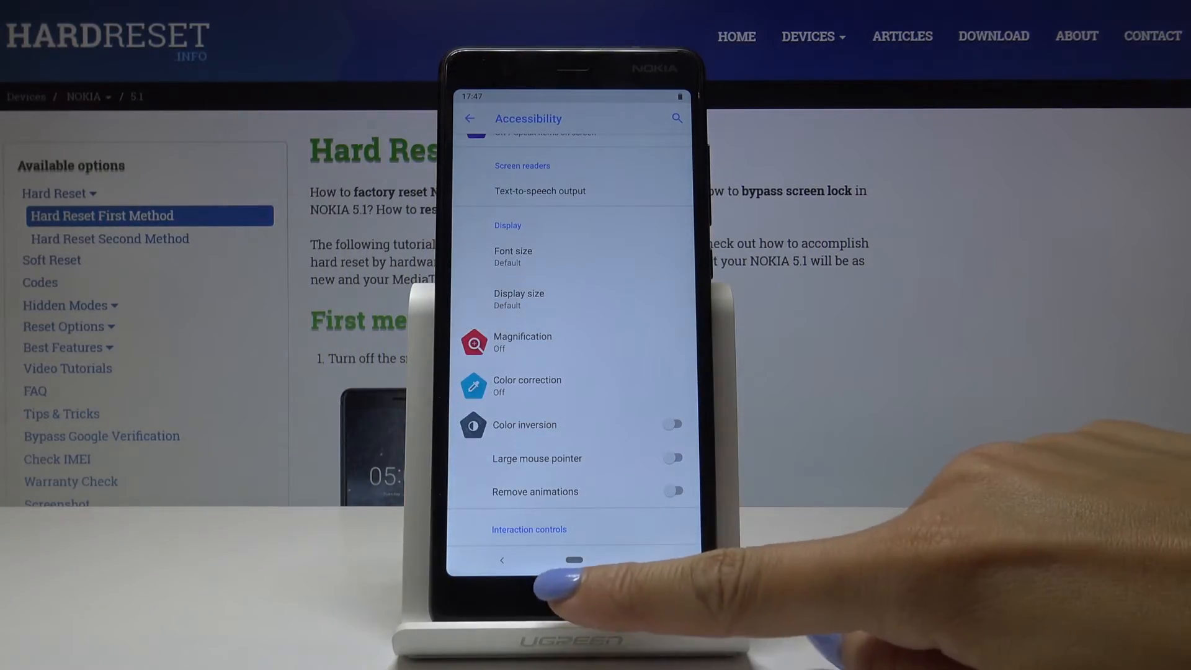
left_click(575, 561)
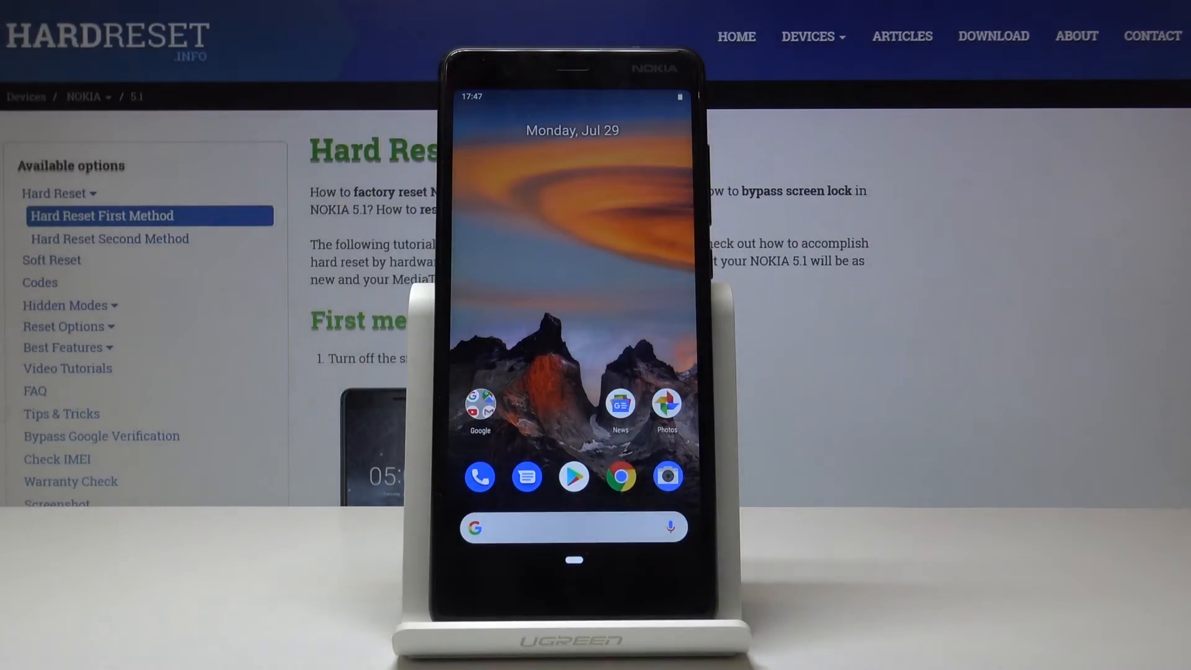